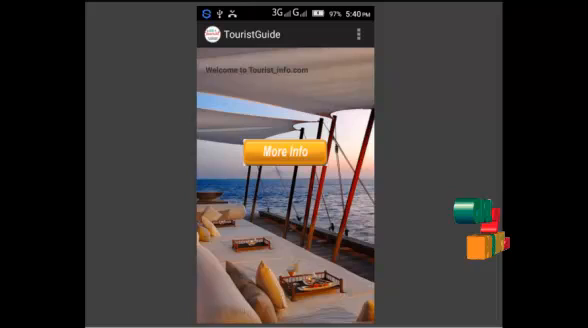
- Open the list of place categories (Hotels, Restaurants, Temples) via More Info
left_click(285, 152)
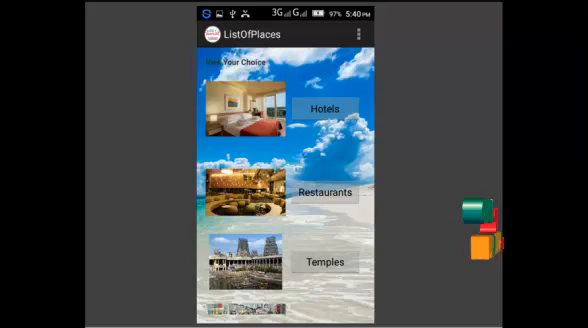
left_click(329, 106)
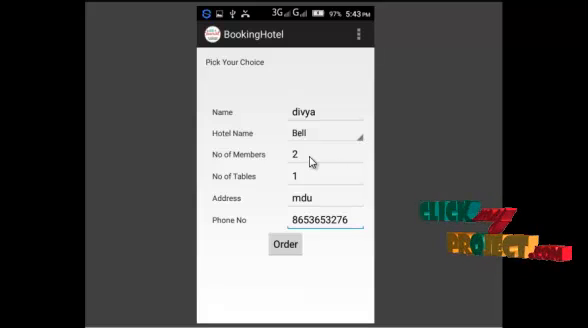
mouse_move(318, 190)
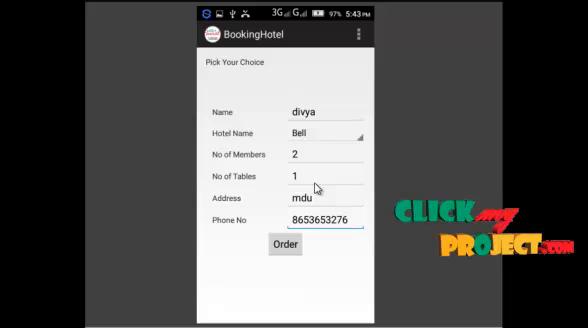